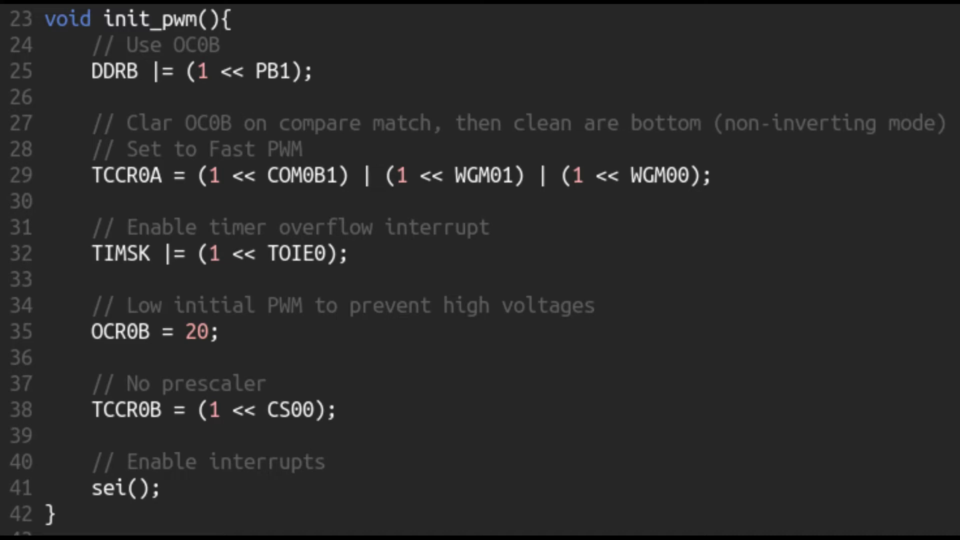
scroll("up", 3)
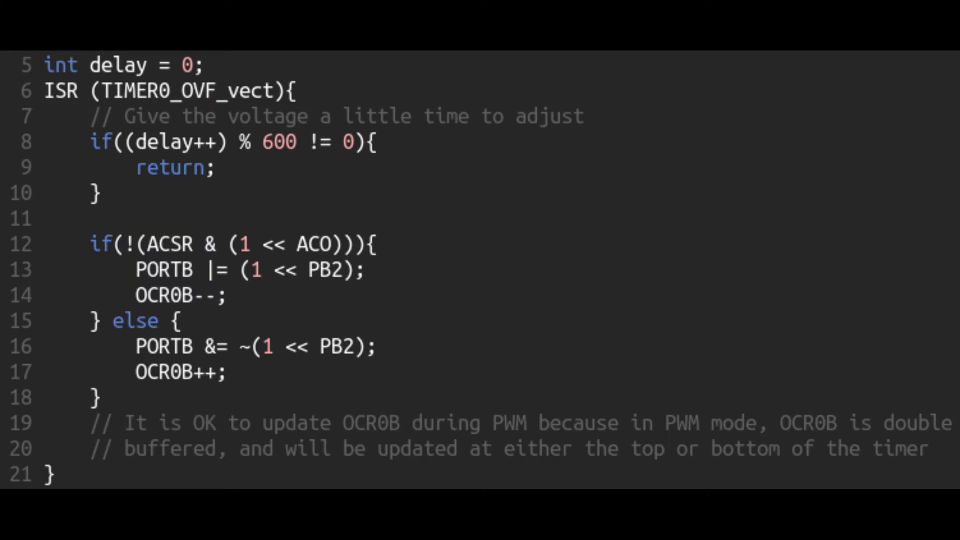